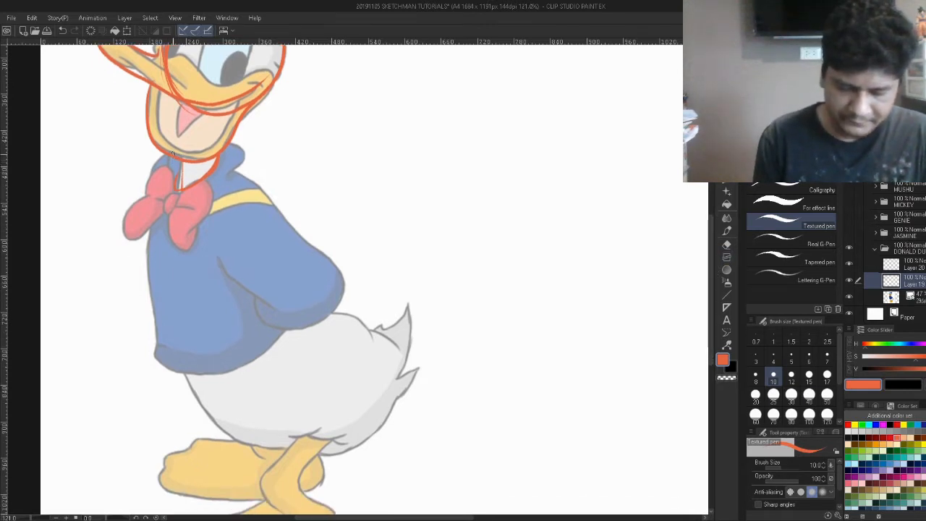
- Trace red construction lines over the reference's chest, jacket, tail and legs
left_click_drag(173, 152, 191, 391)
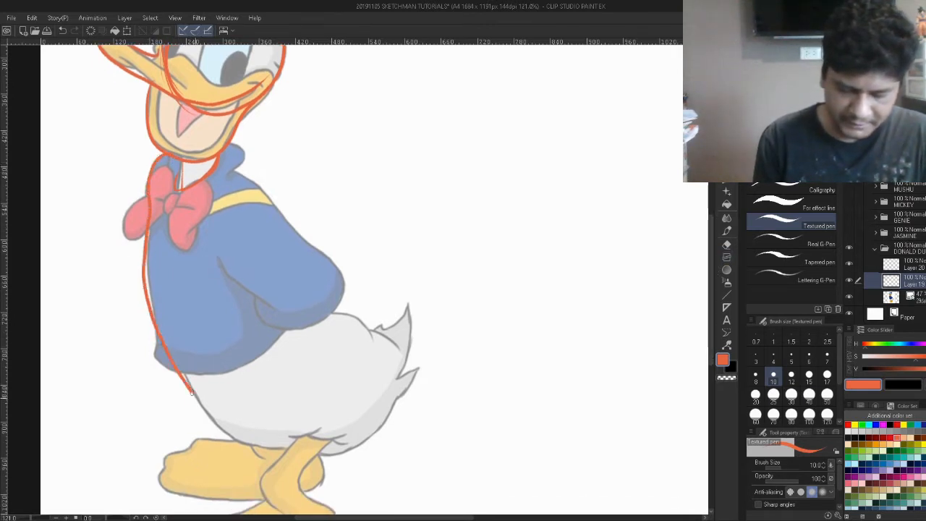
left_click_drag(191, 393, 282, 451)
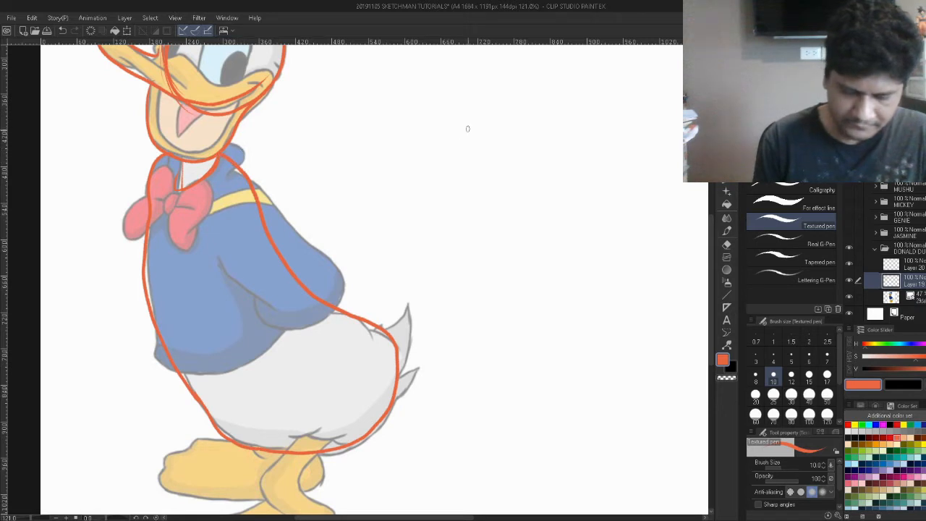
mouse_move(313, 130)
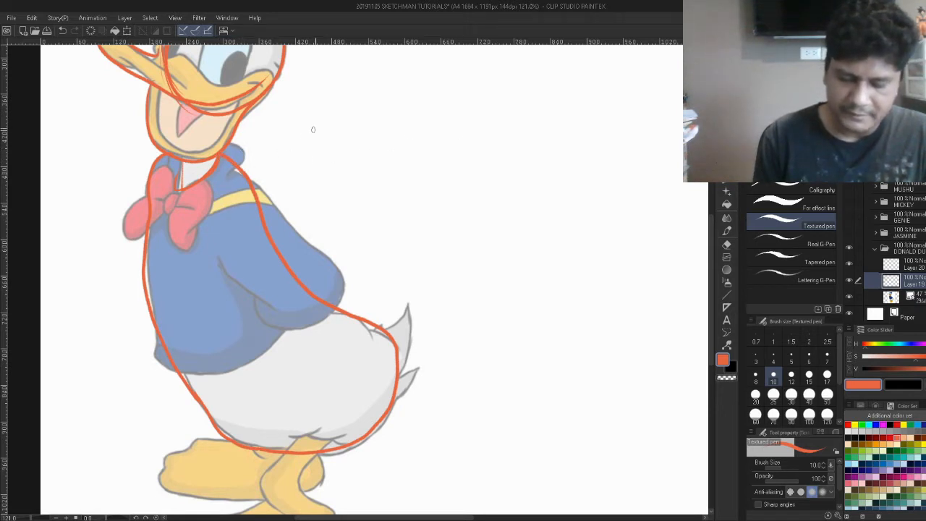
mouse_move(264, 157)
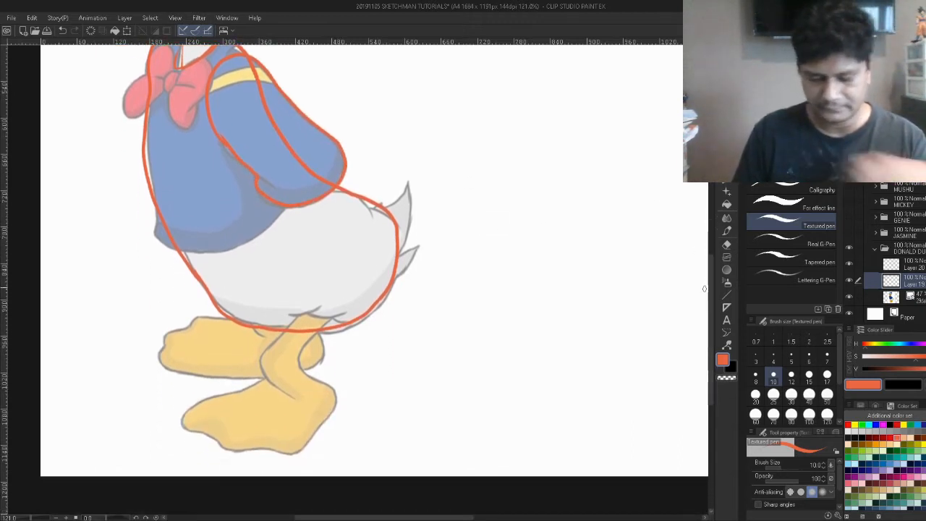
left_click_drag(290, 315, 268, 379)
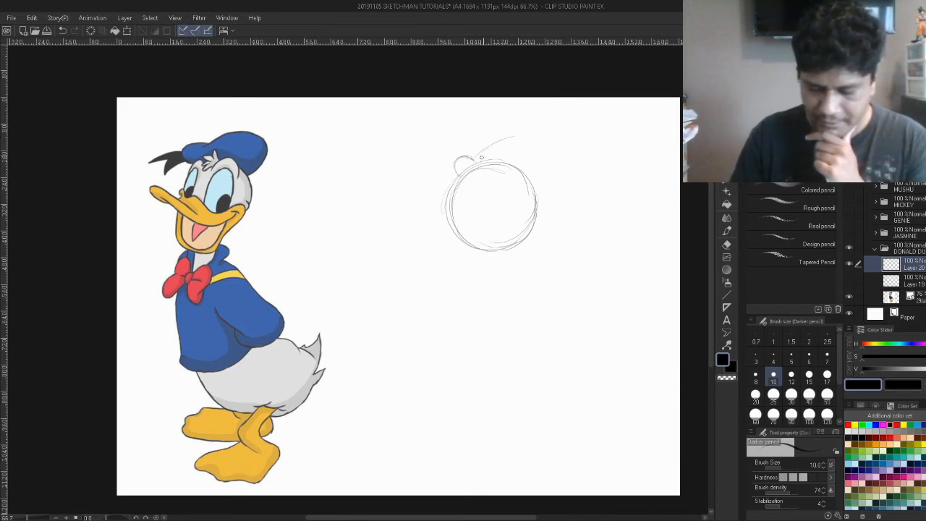
- Sketch the cap with its curling edge above the pencil head circle
left_click_drag(466, 156, 533, 188)
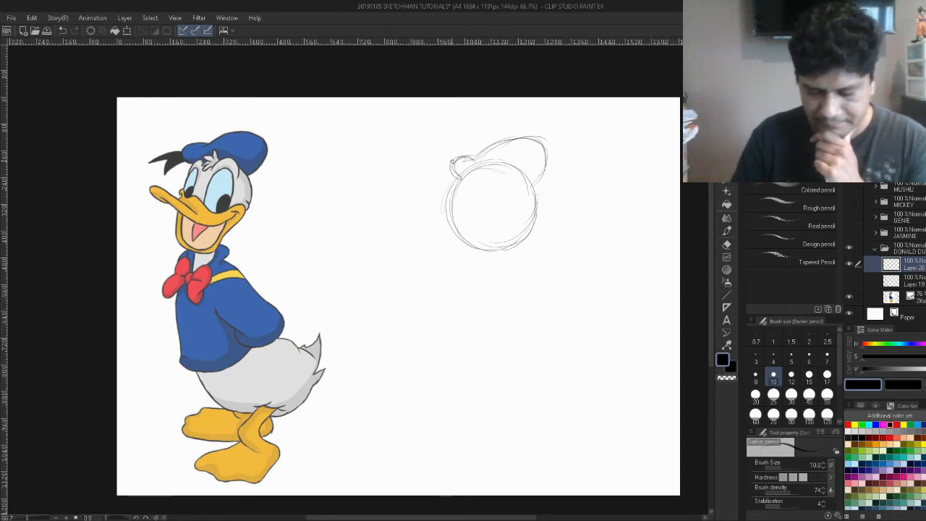
left_click_drag(449, 162, 422, 189)
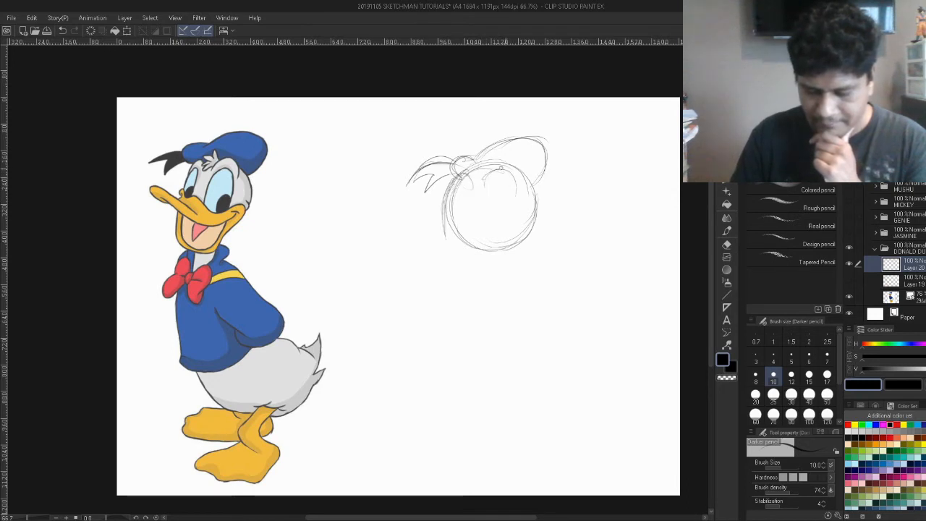
left_click_drag(503, 171, 518, 248)
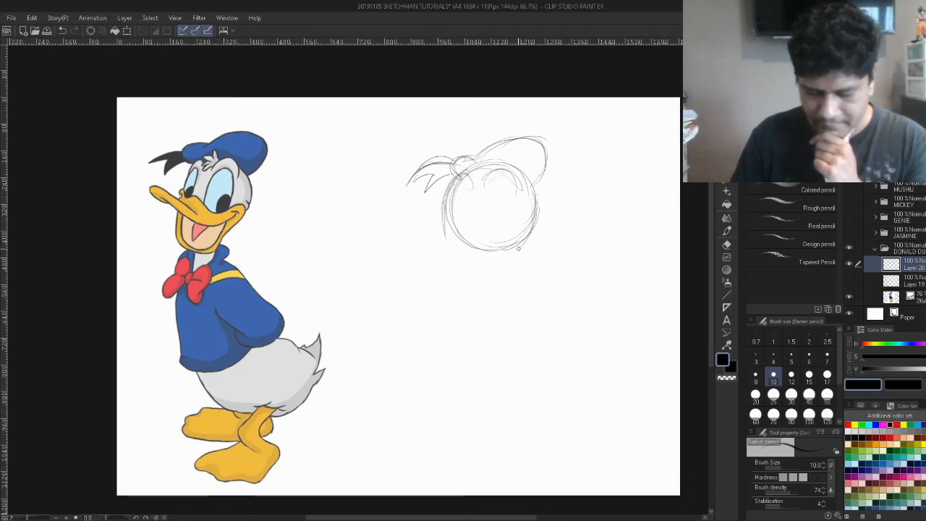
- Sketch the lower face, leftward beak and open mouth with jaw lines
left_click_drag(507, 246, 489, 290)
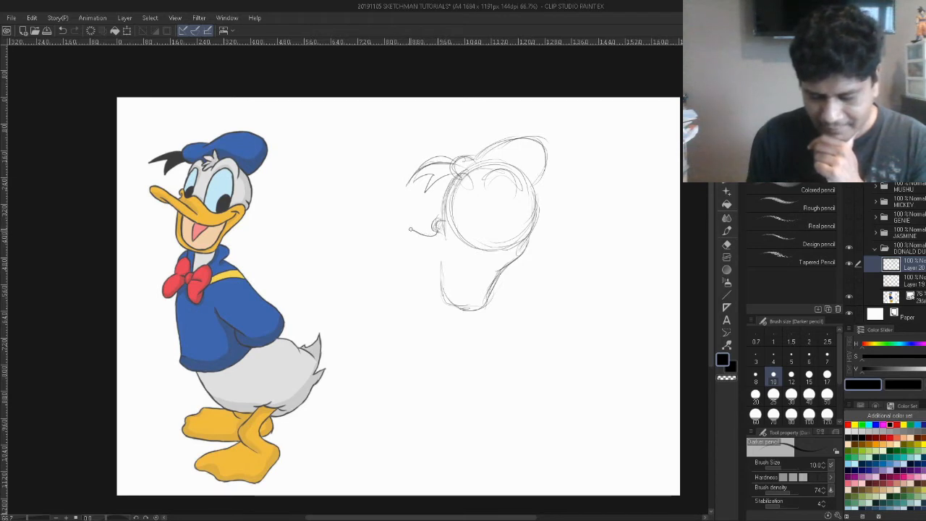
left_click_drag(411, 230, 431, 247)
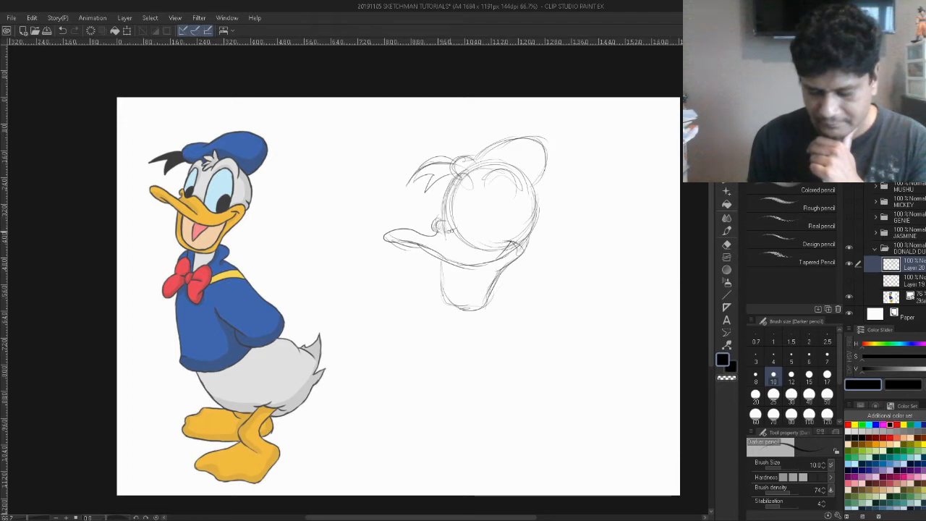
left_click_drag(452, 228, 507, 239)
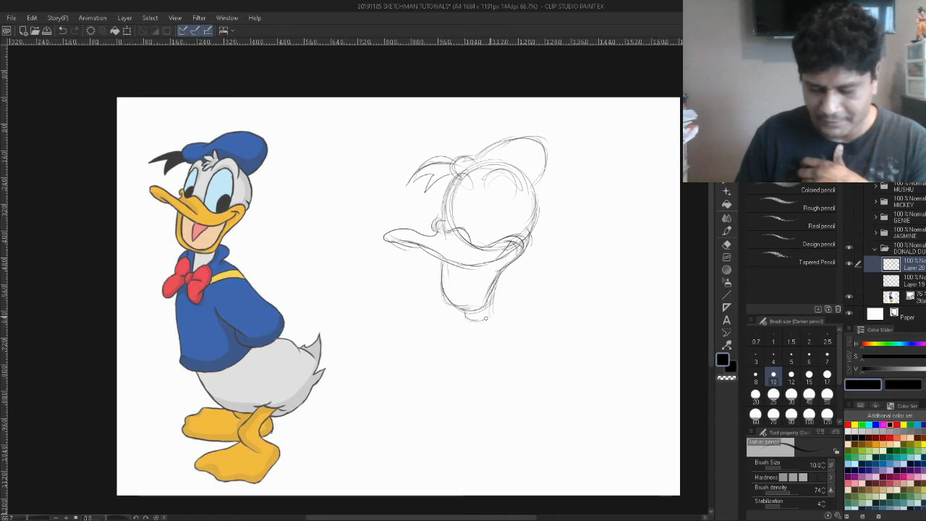
mouse_move(581, 217)
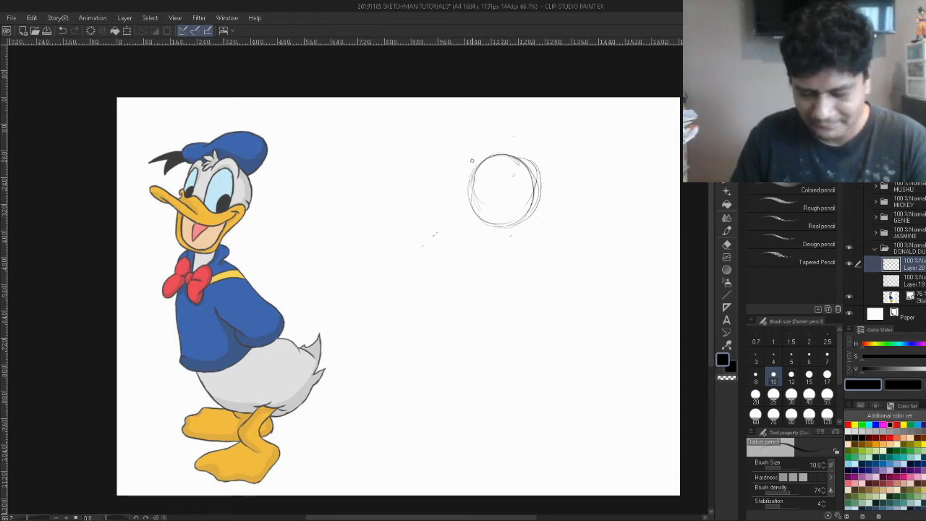
- Sketch the cap and build up the beak outline on the new head circle
left_click_drag(471, 152, 522, 127)
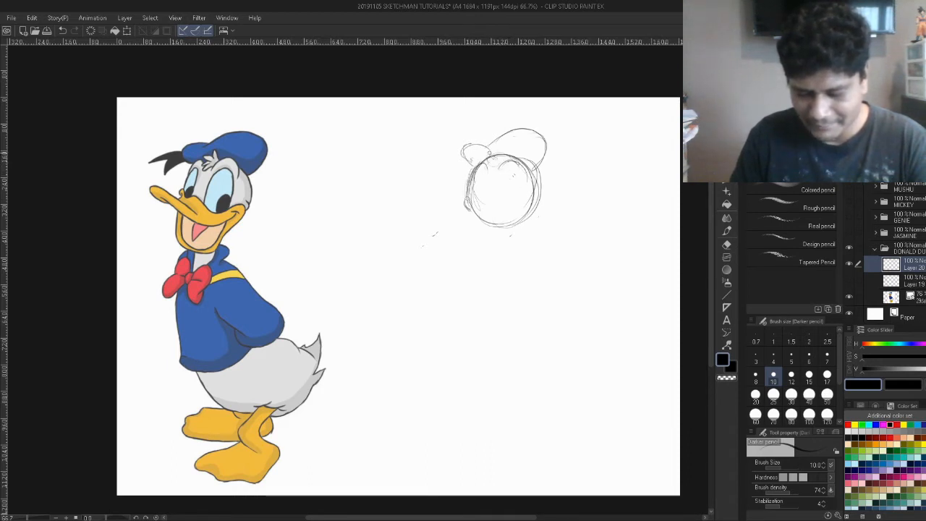
left_click_drag(480, 156, 538, 217)
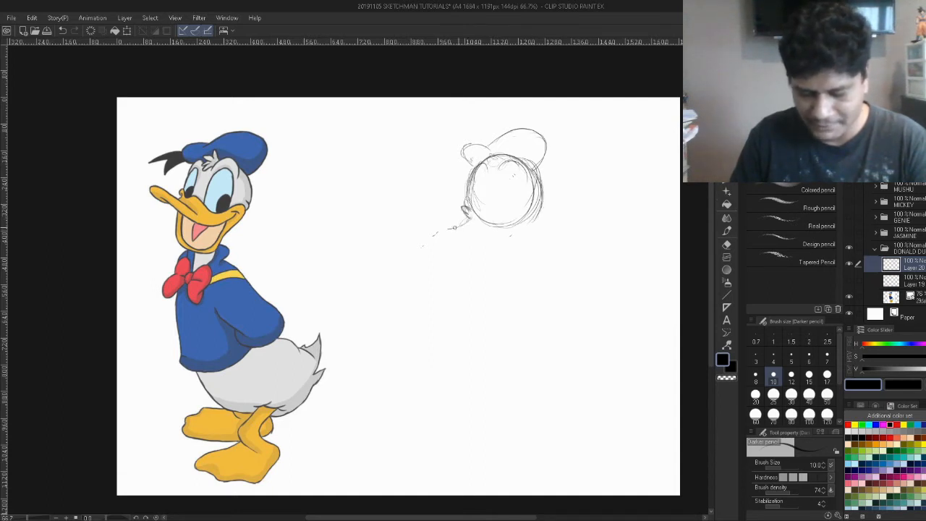
left_click_drag(446, 230, 506, 224)
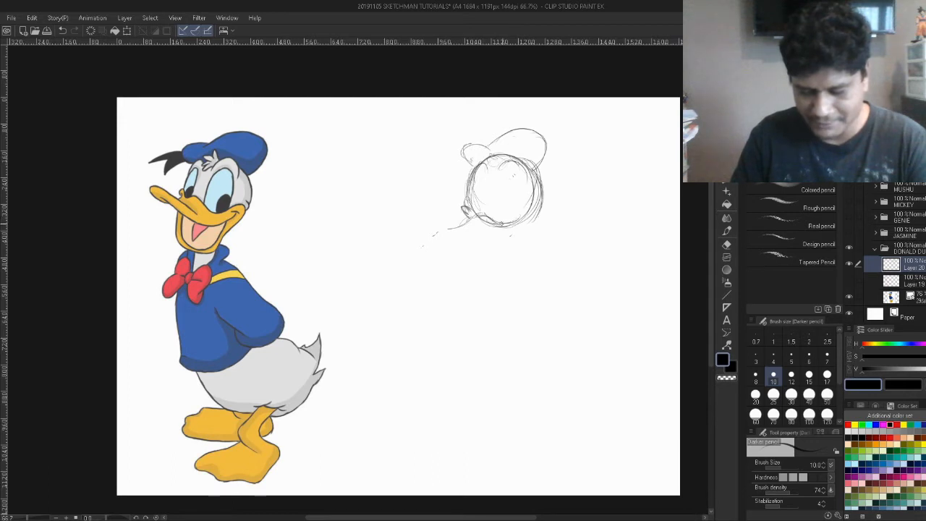
left_click_drag(506, 217, 528, 232)
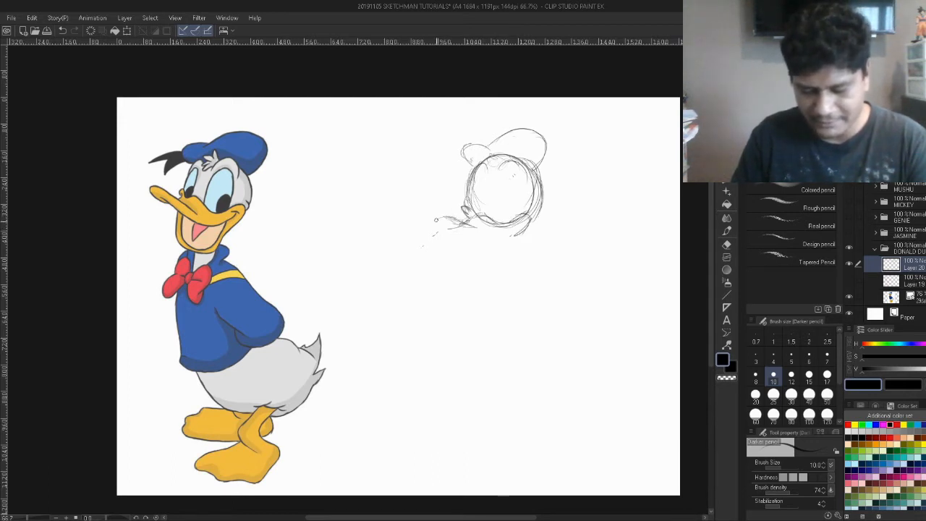
left_click_drag(434, 217, 463, 231)
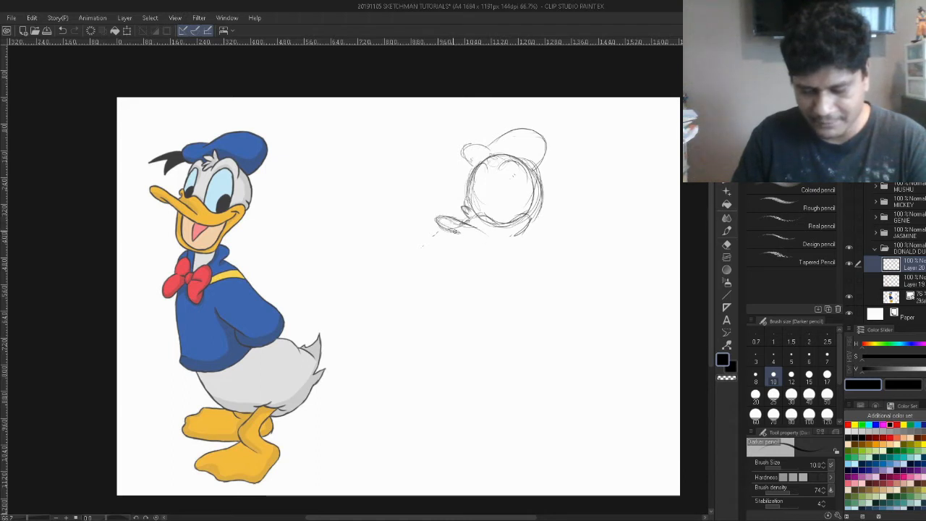
- Add the lower beak, open mouth, cap brim, eye details and neck lines
left_click_drag(449, 230, 527, 238)
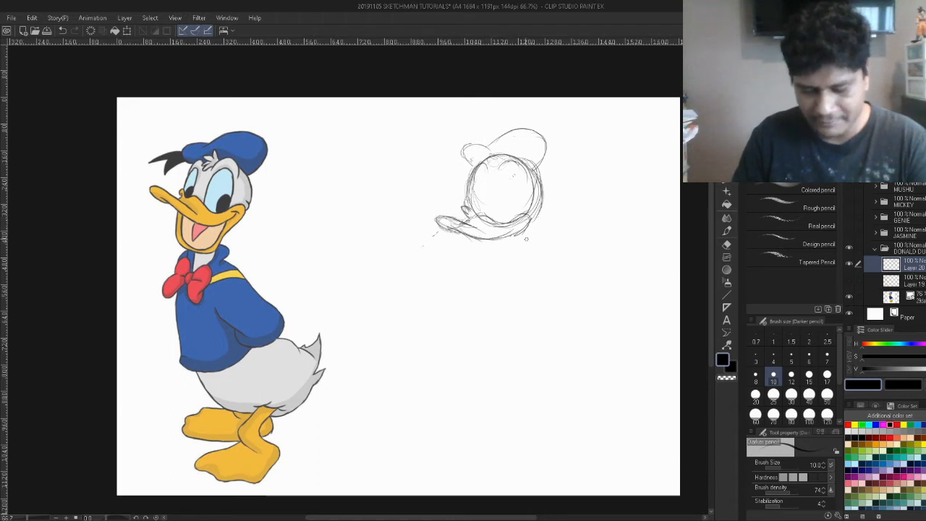
left_click_drag(434, 224, 528, 234)
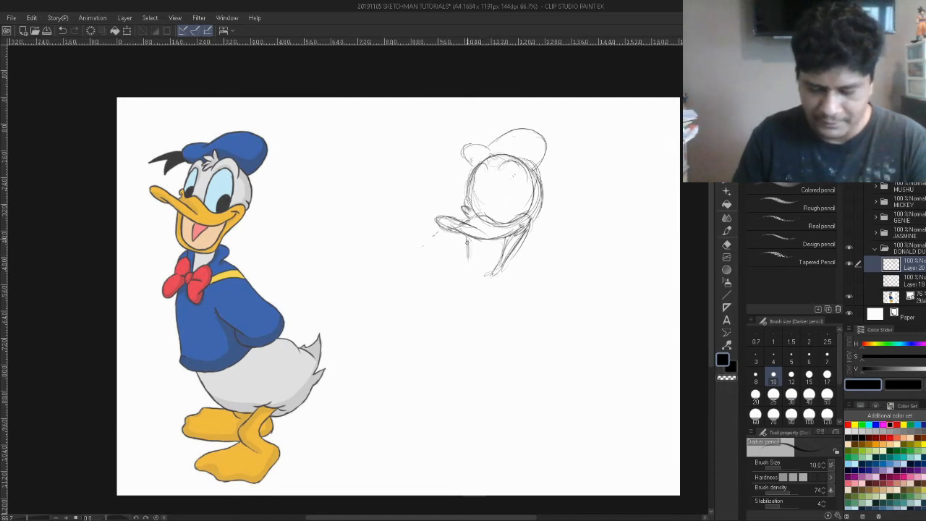
left_click_drag(466, 238, 492, 272)
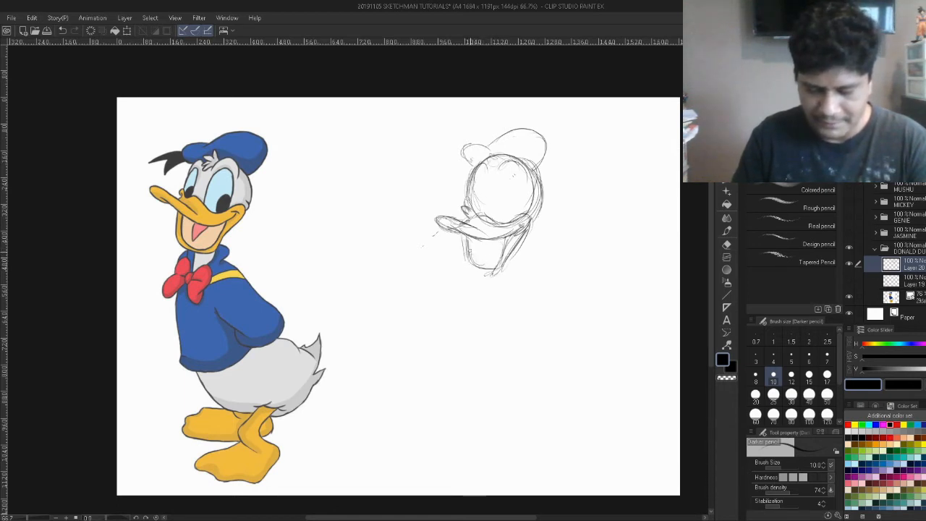
left_click_drag(456, 239, 477, 272)
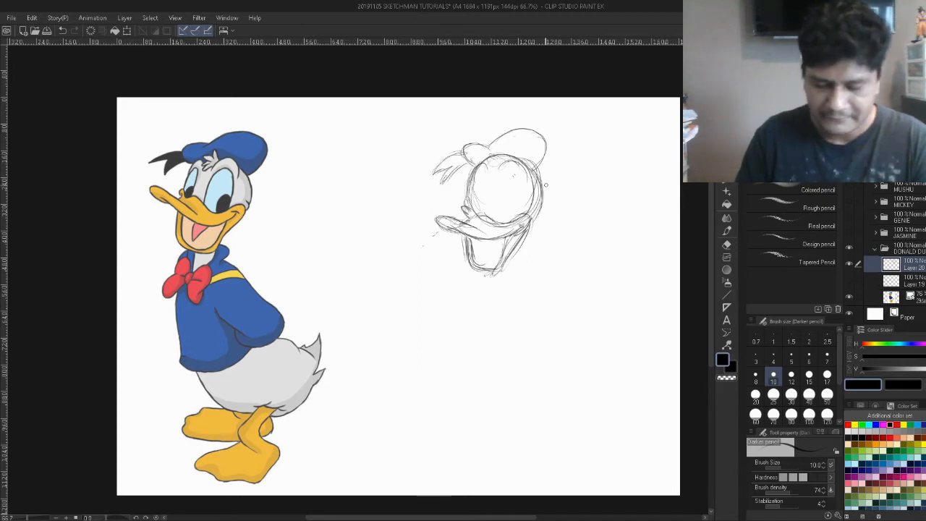
left_click_drag(546, 185, 518, 253)
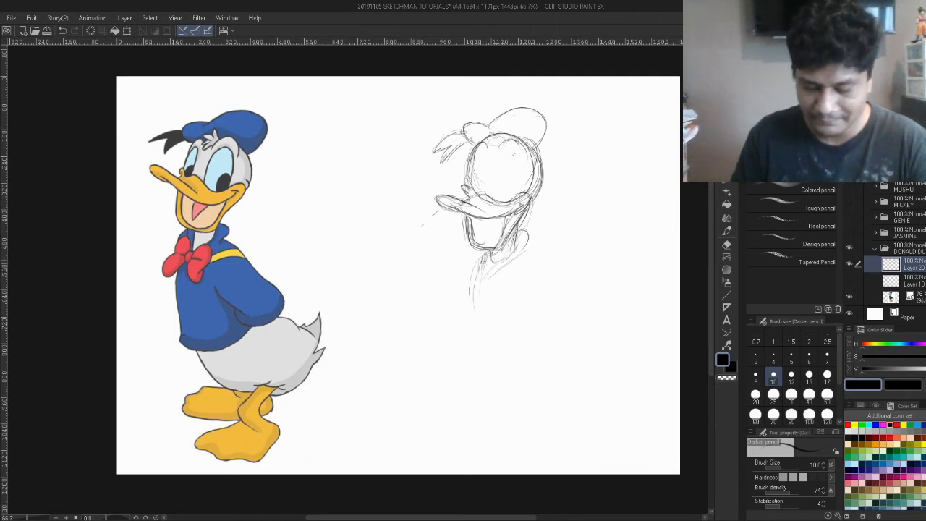
- Sketch the torso with arm and tail curves below the head
left_click_drag(470, 258, 557, 283)
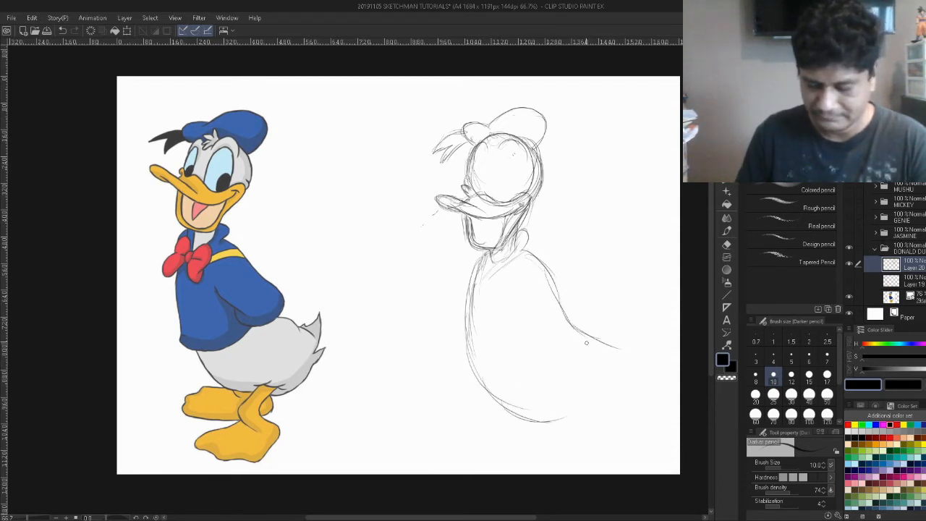
left_click_drag(586, 341, 601, 406)
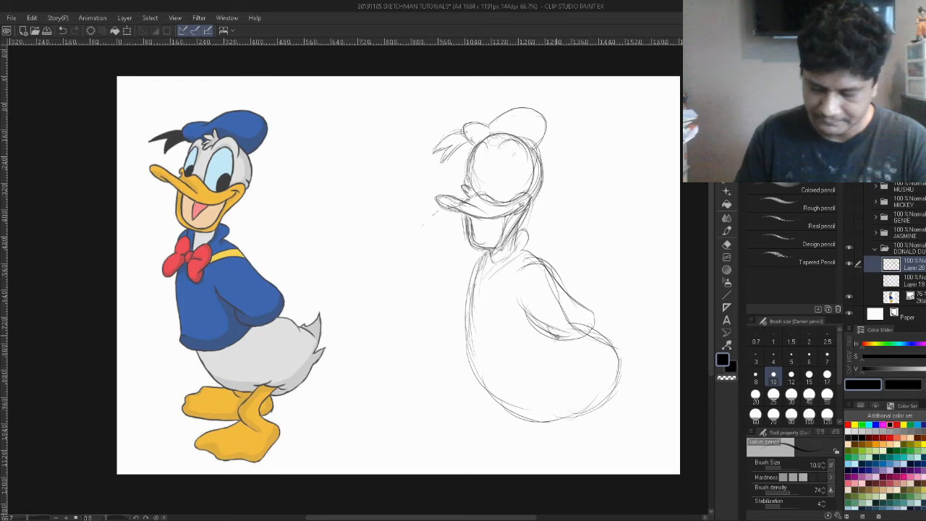
left_click_drag(523, 316, 578, 345)
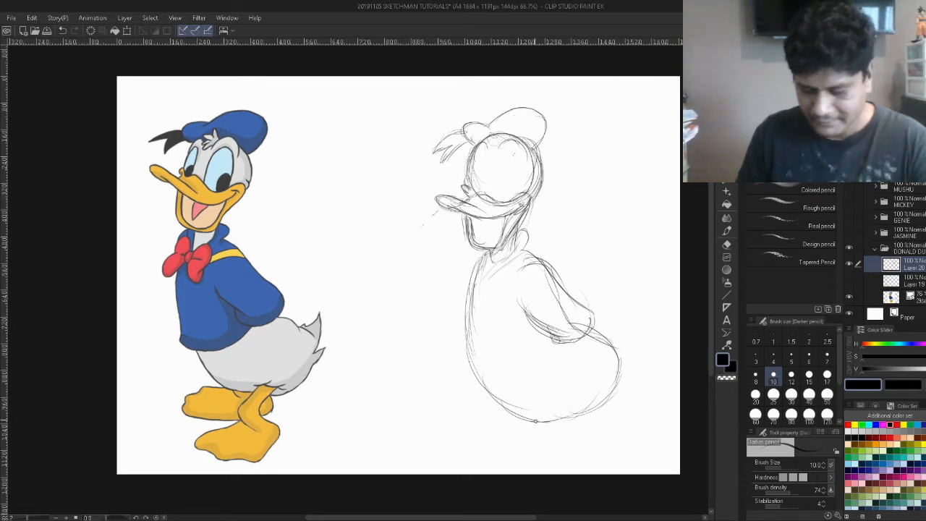
left_click_drag(535, 412, 552, 426)
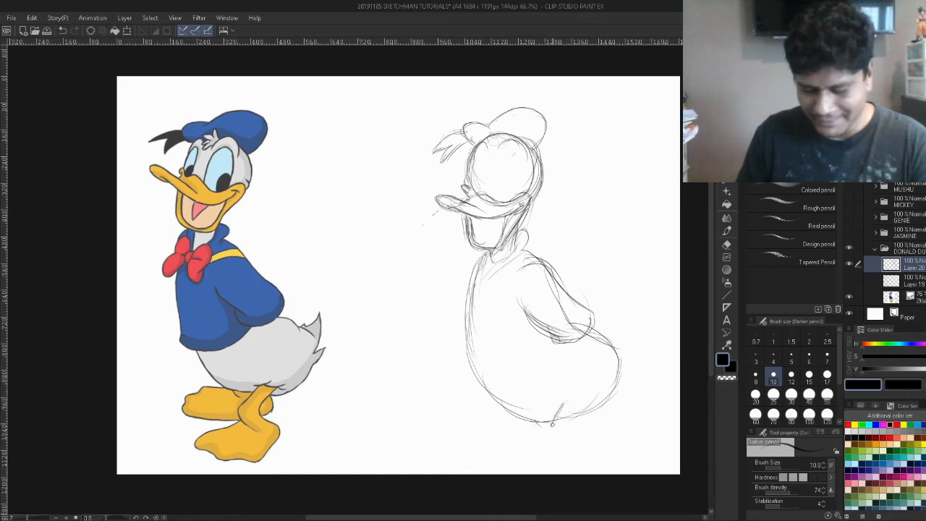
- Sketch the legs and feet at the bottom of the body, with a head touch-up
left_click_drag(552, 422, 572, 434)
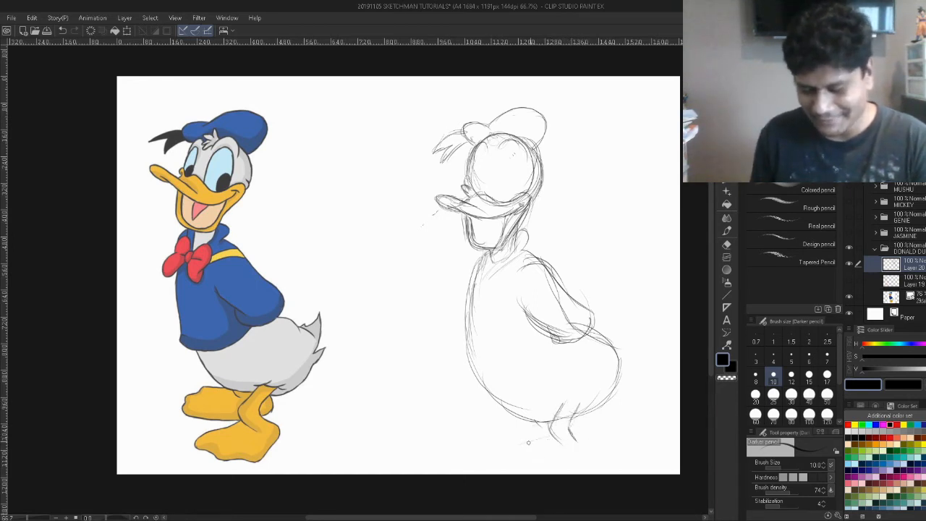
left_click_drag(528, 443, 506, 448)
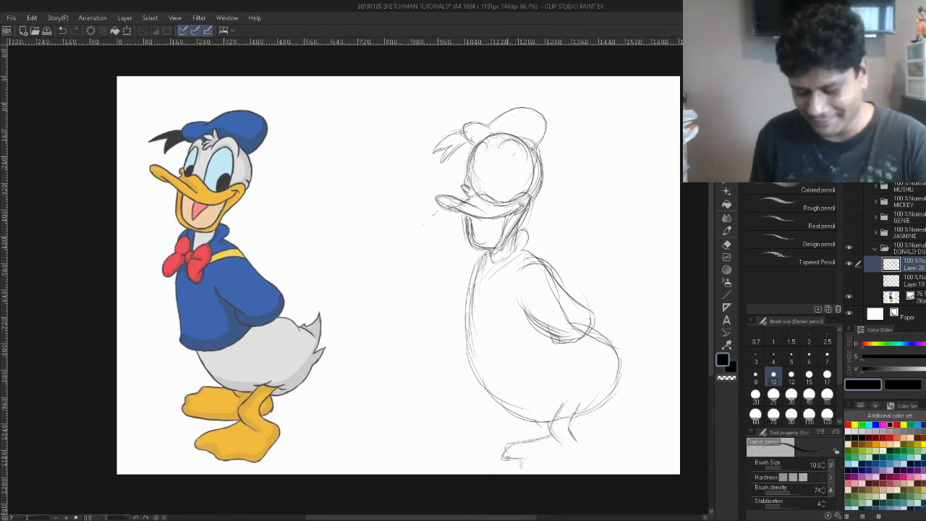
left_click_drag(506, 455, 553, 470)
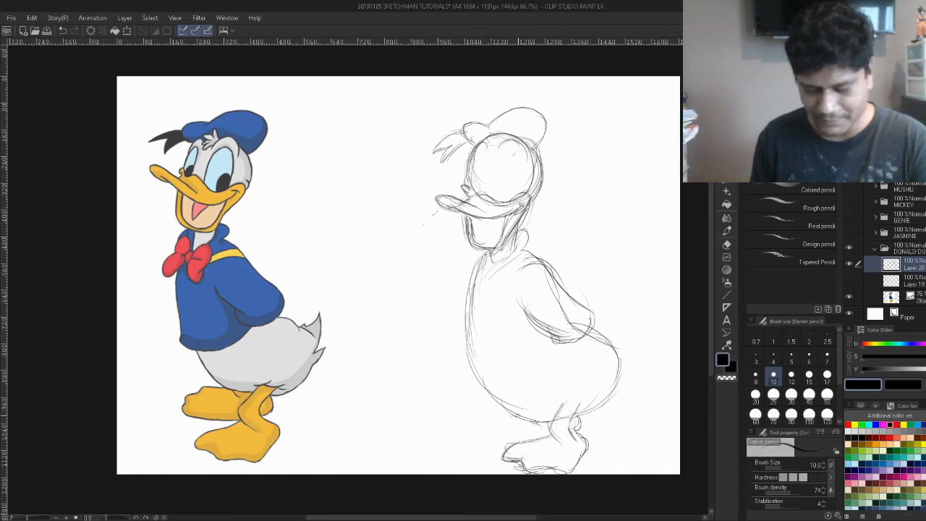
left_click_drag(490, 417, 518, 413)
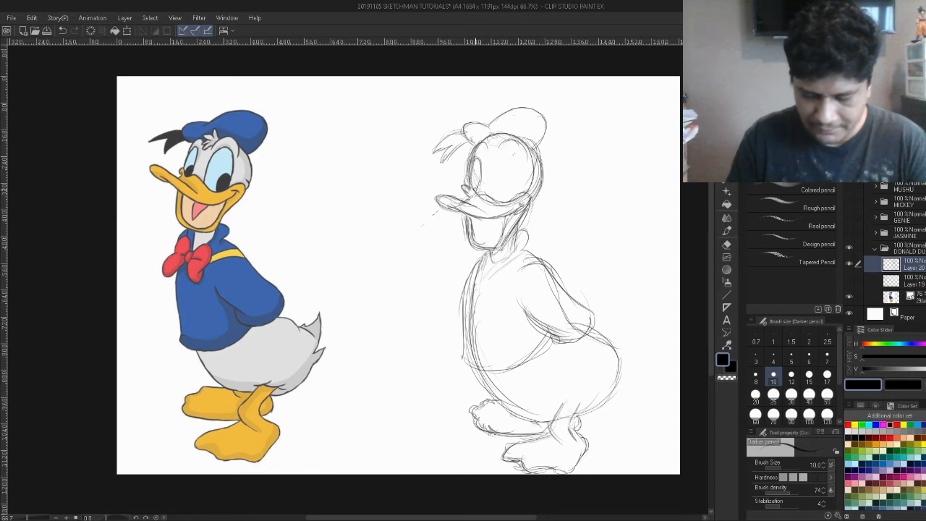
left_click_drag(475, 189, 501, 161)
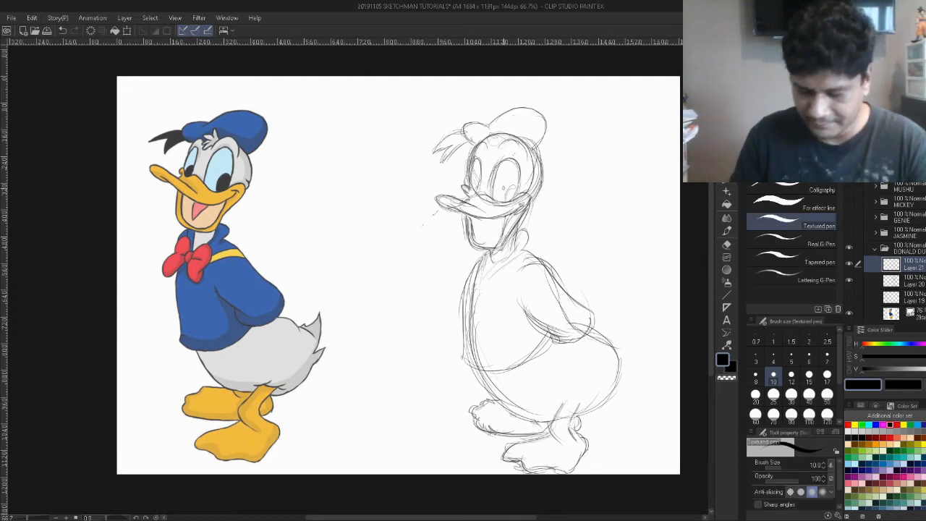
- Pick the Textured pen at a preset size and ink Donald's first eye outline
left_click(828, 356)
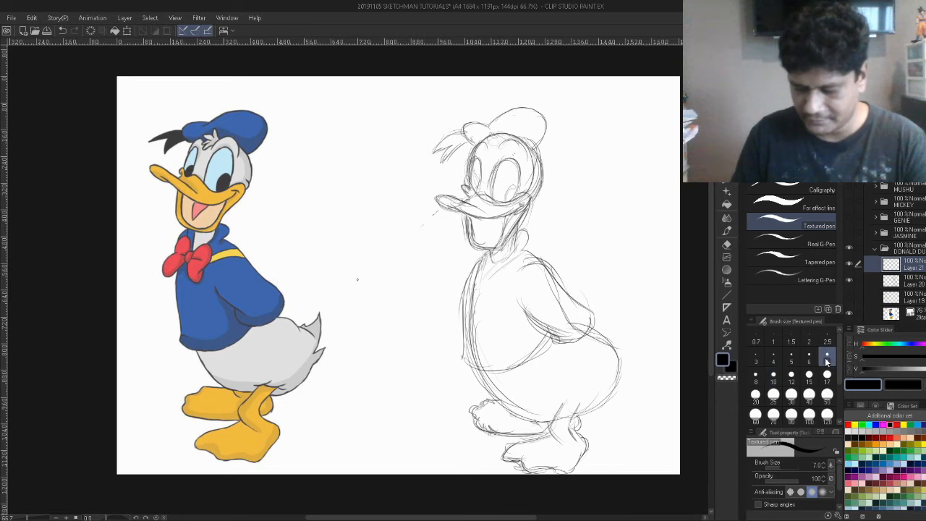
left_click(773, 374)
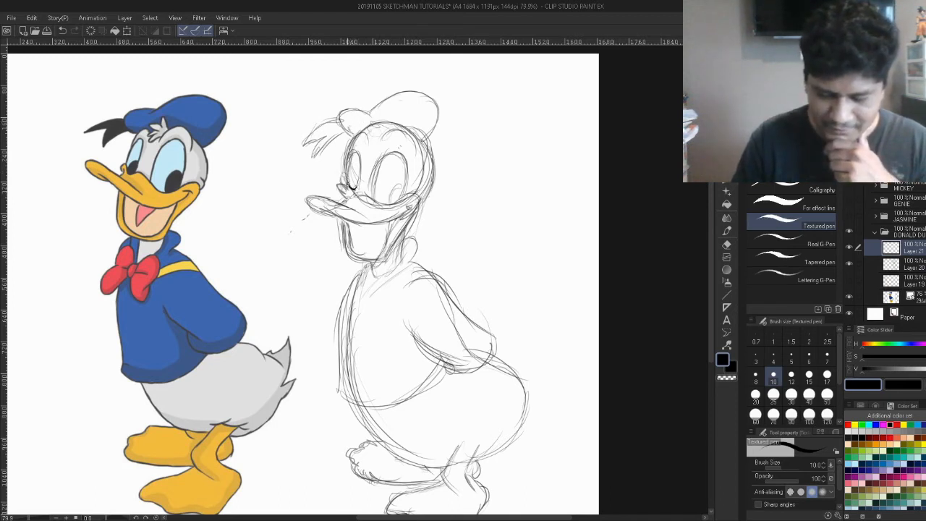
left_click_drag(347, 157, 354, 185)
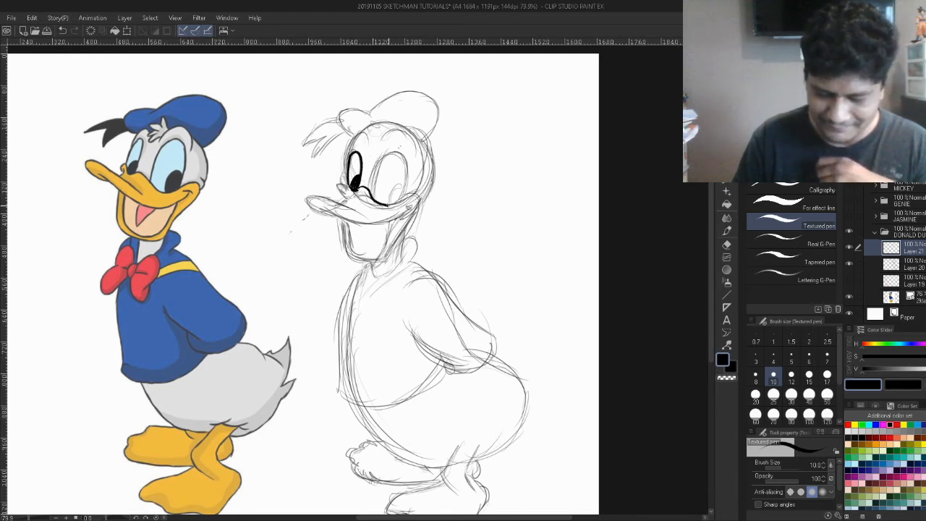
- Ink both eyes with pupils, then the head feathers and cap outline
left_click_drag(376, 195, 420, 209)
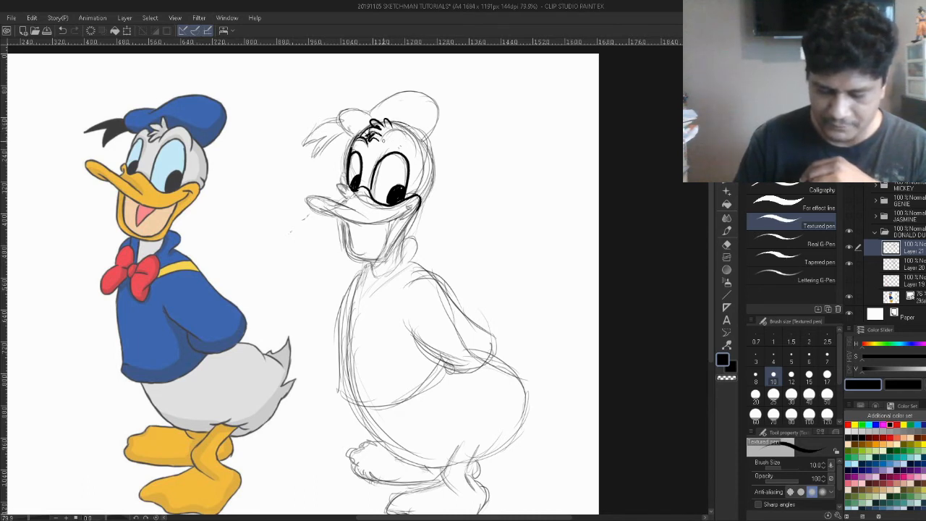
left_click_drag(391, 147, 417, 133)
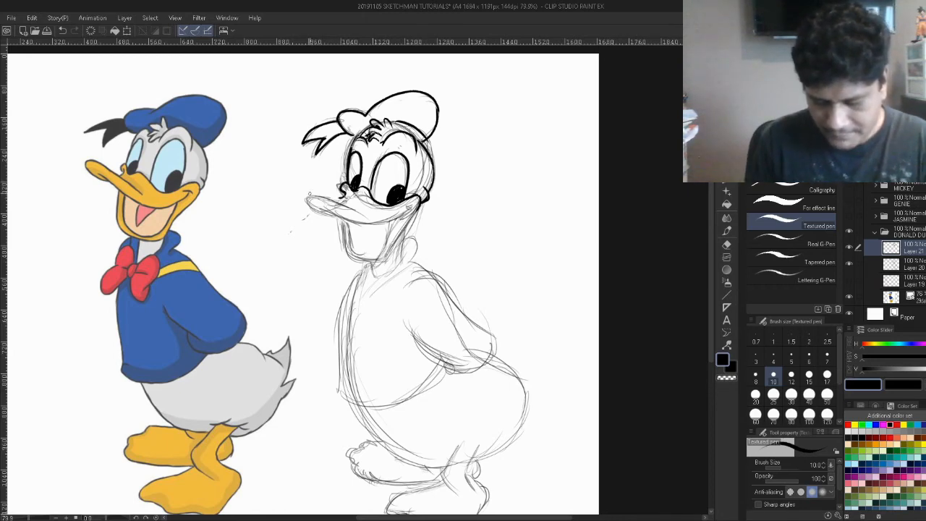
- Ink the cap top, upper and lower beak, open mouth with tongue, and cheek line
left_click_drag(304, 196, 354, 206)
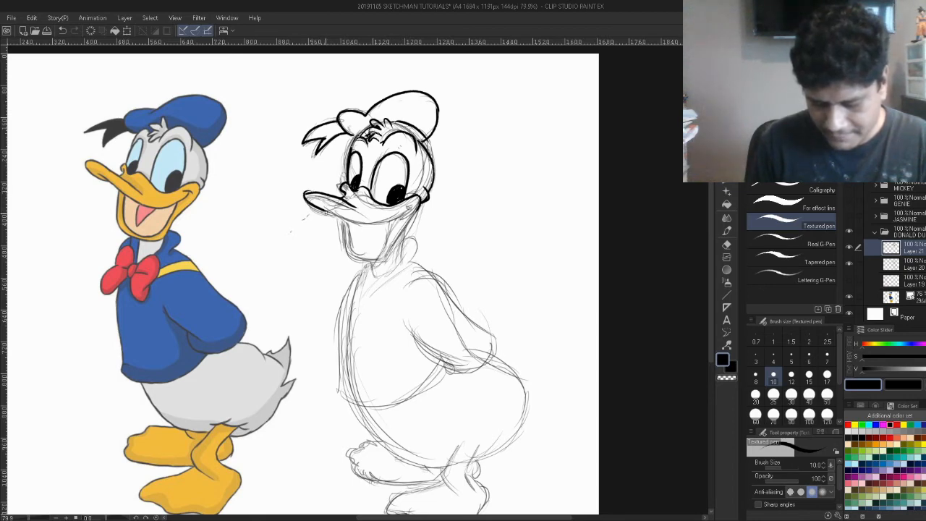
left_click_drag(306, 205, 408, 210)
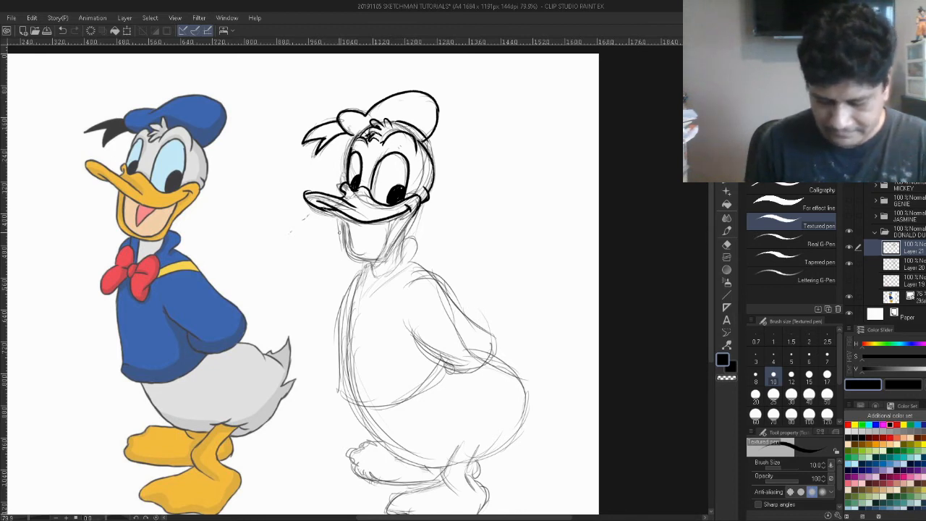
left_click_drag(332, 217, 384, 254)
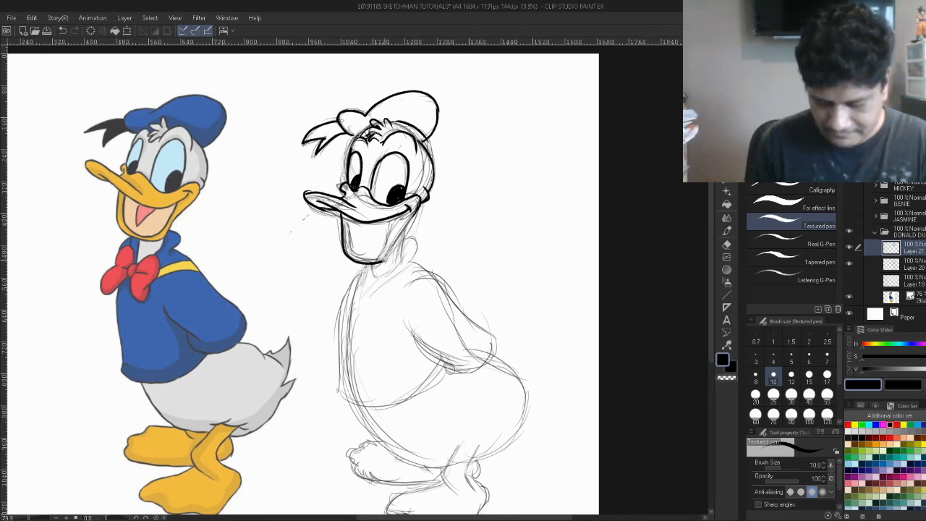
left_click_drag(318, 217, 383, 260)
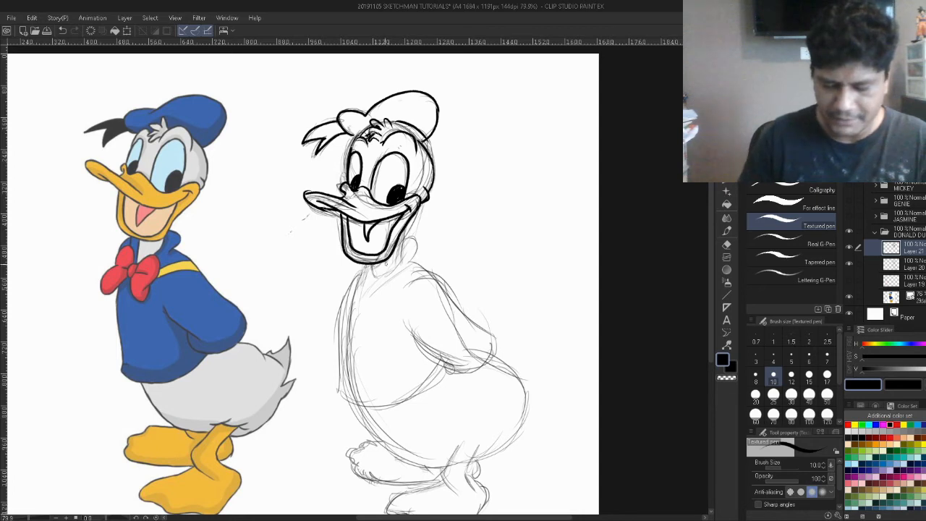
left_click_drag(365, 275, 408, 217)
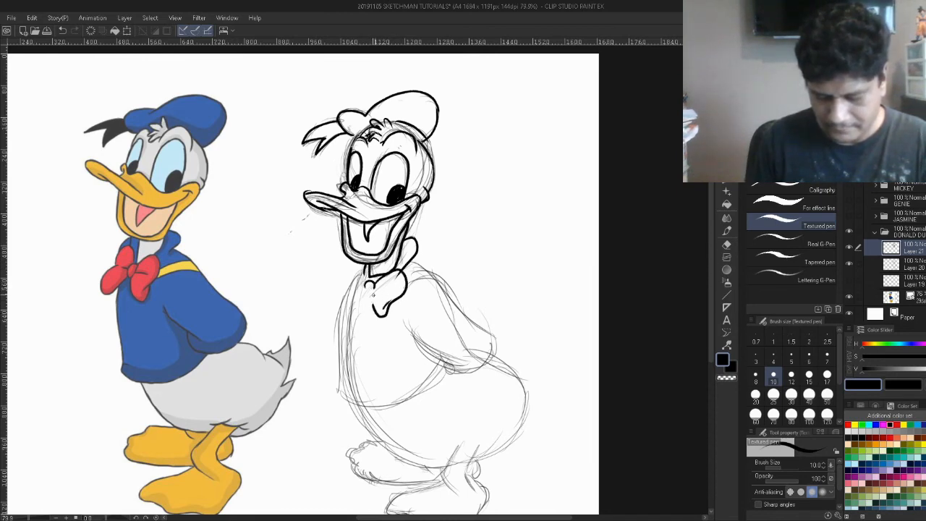
- Ink the bow tie under the chin and the jacket's front and lower outline
left_click_drag(377, 278, 365, 303)
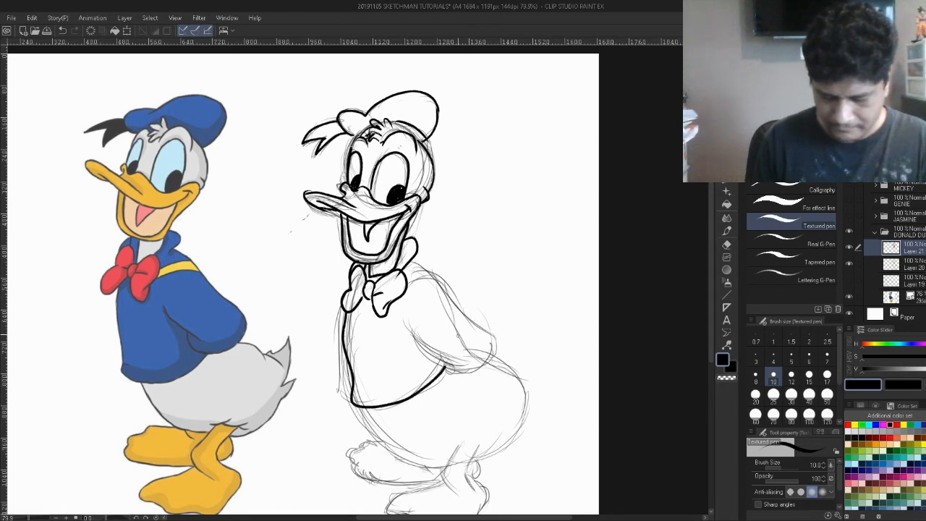
left_click_drag(403, 318, 448, 362)
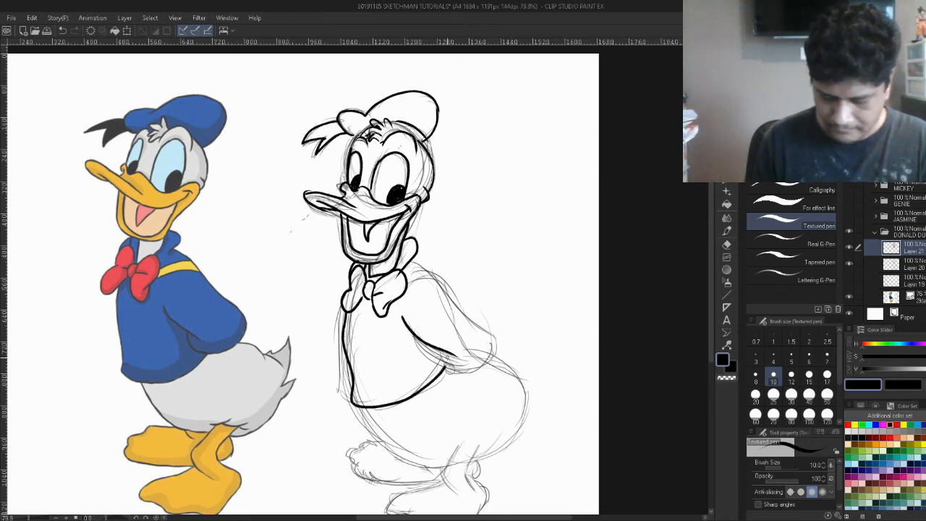
left_click_drag(449, 322, 492, 369)
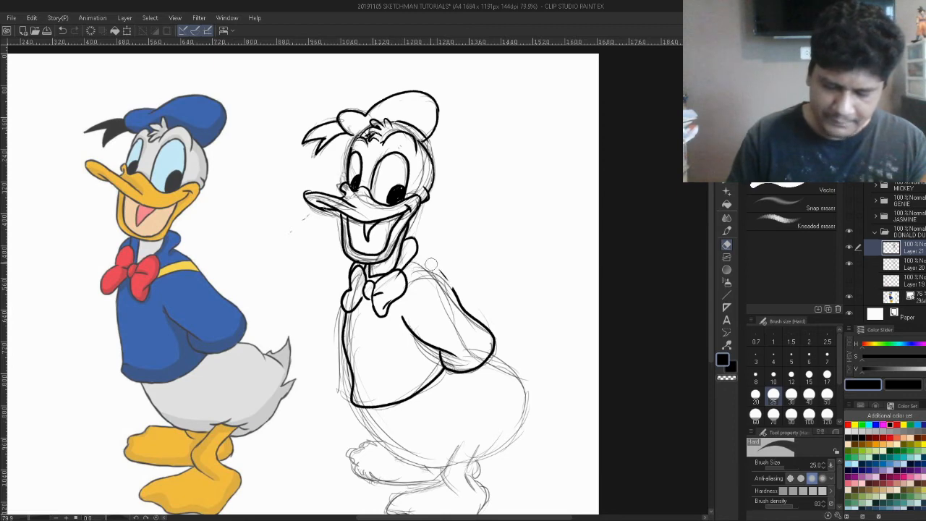
- Erase overshooting jacket ink with the Vector eraser, then ink the arm and jacket back
left_click(793, 226)
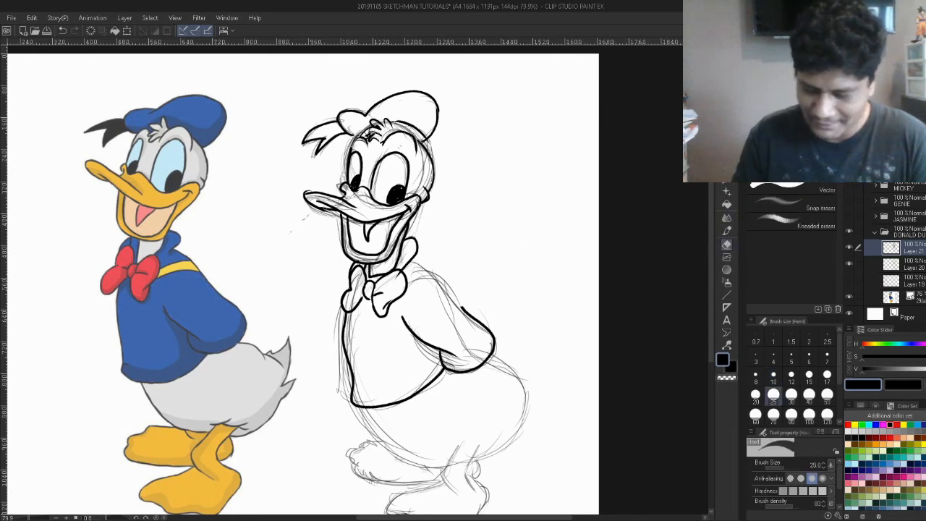
left_click(791, 226)
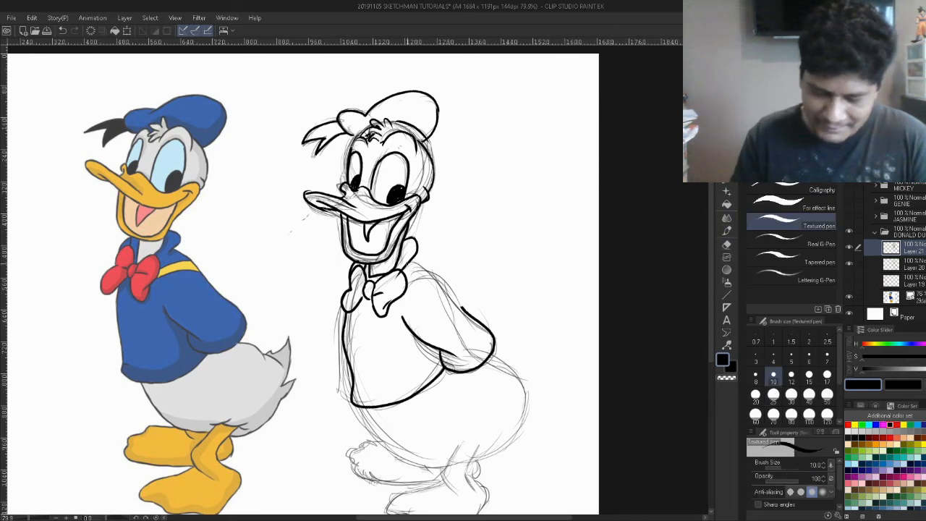
left_click_drag(431, 260, 465, 315)
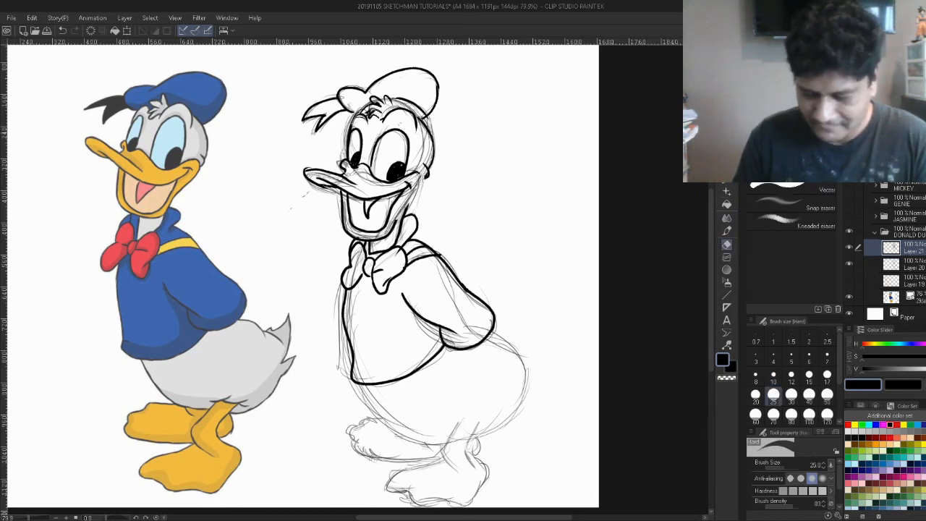
- Ink the jacket hem and the tail outline with the pen
left_click(790, 222)
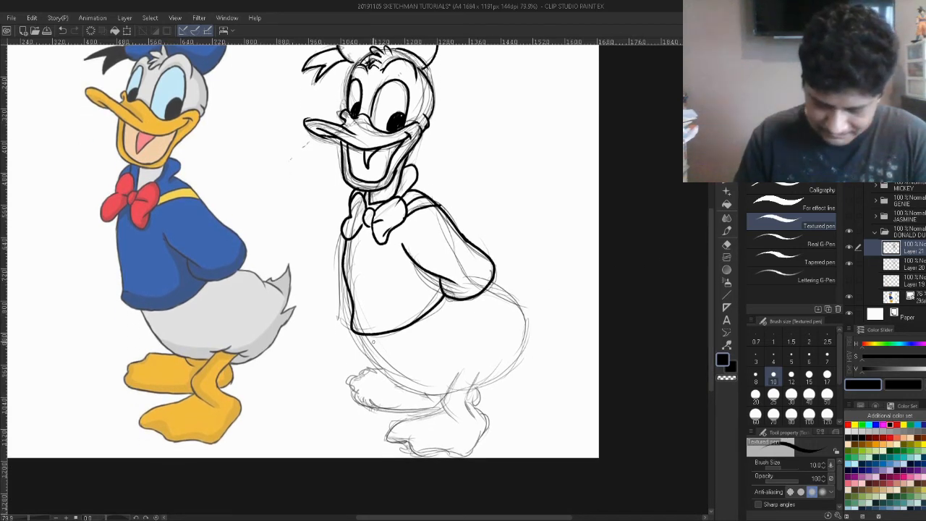
left_click_drag(354, 326, 456, 376)
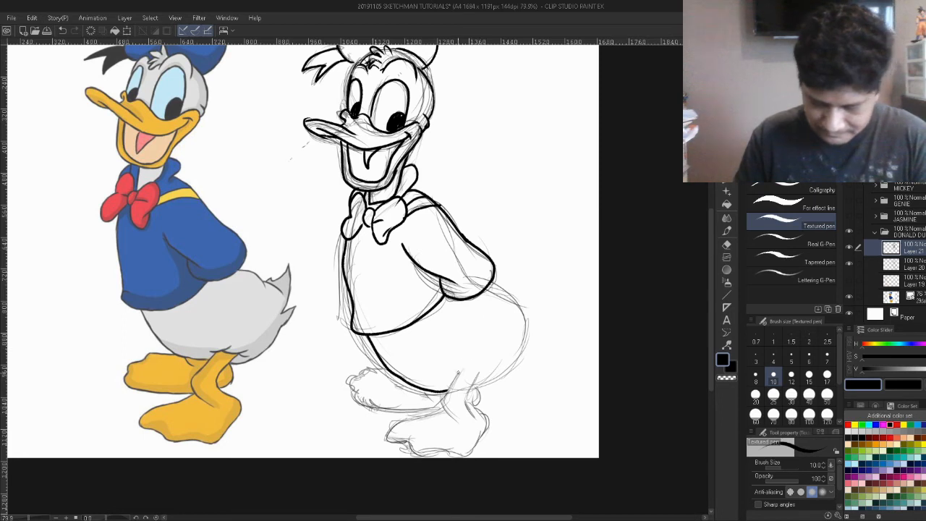
left_click_drag(446, 376, 480, 371)
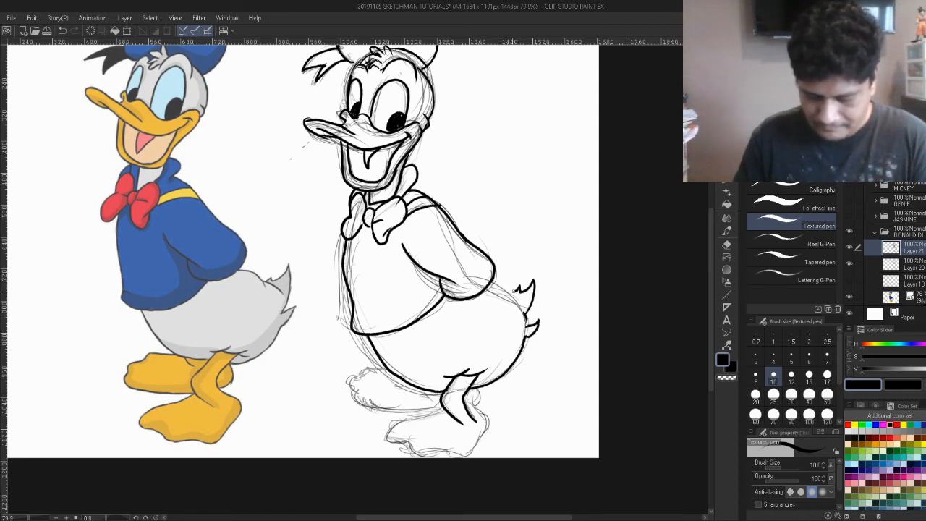
- Ink the leg, front foot and back foot to finish the lower body
left_click_drag(499, 304, 521, 290)
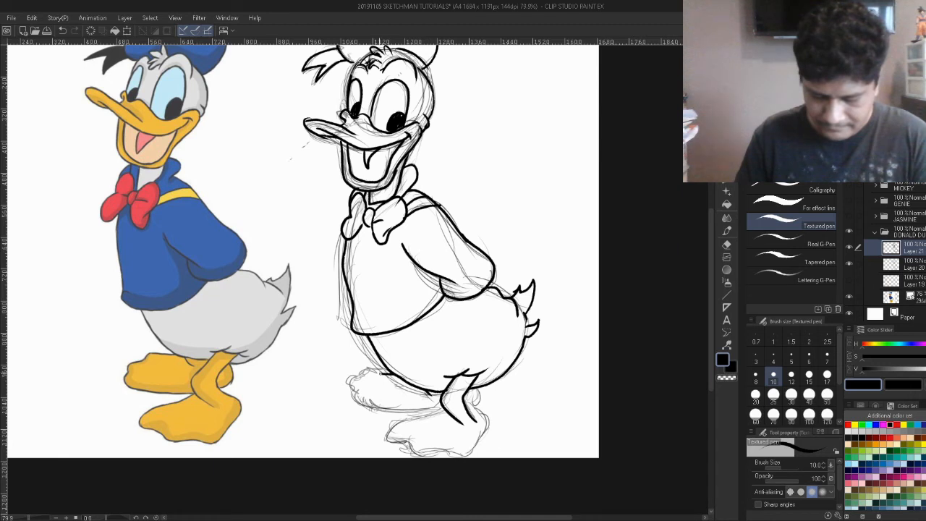
left_click_drag(361, 393, 423, 412)
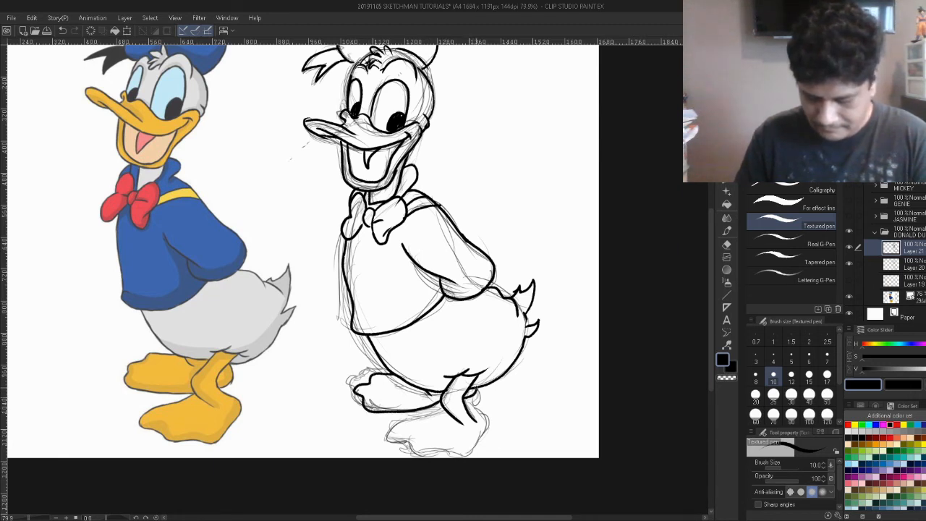
left_click_drag(405, 422, 452, 413)
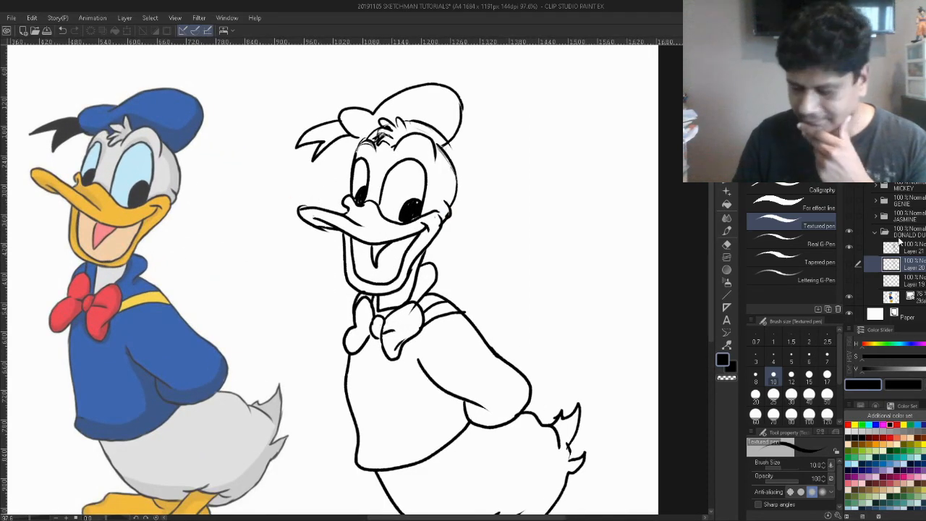
- Erase overlapping line ends and stray marks around the eyes and head with the Vector eraser
left_click(726, 245)
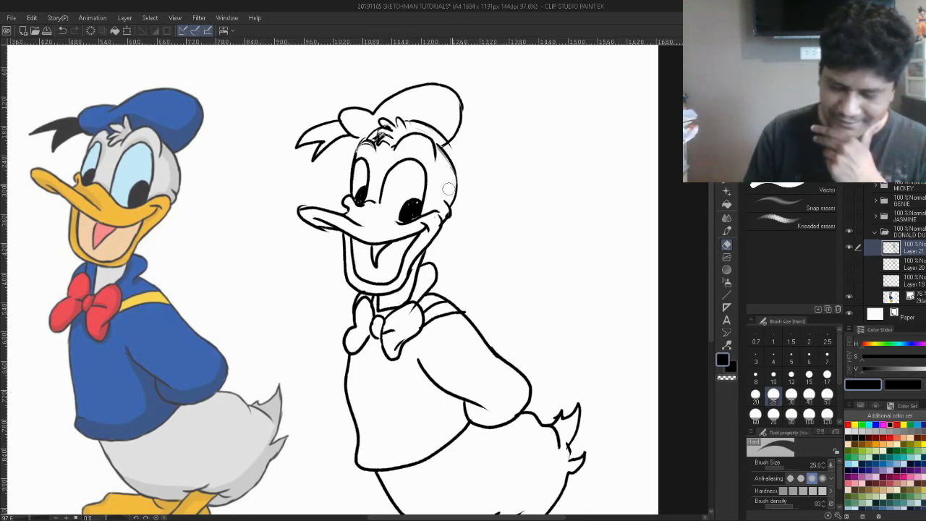
left_click(795, 221)
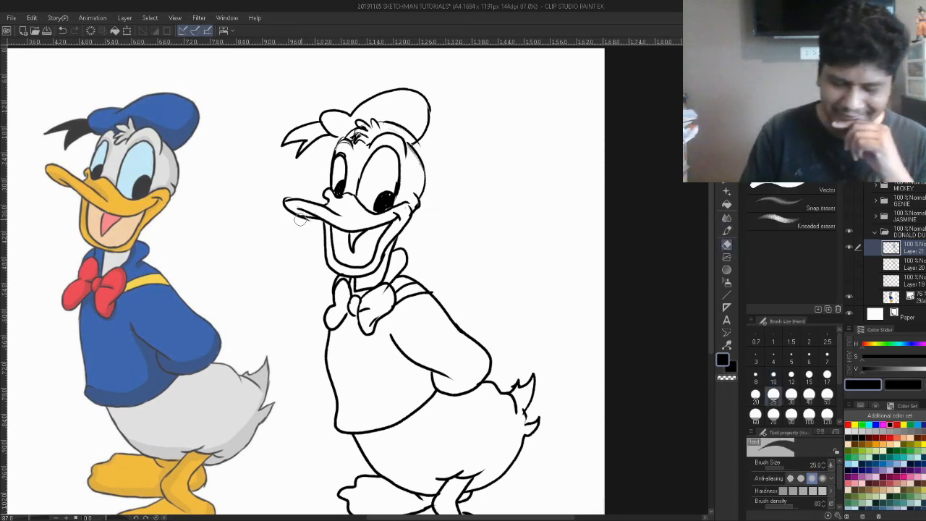
left_click(793, 226)
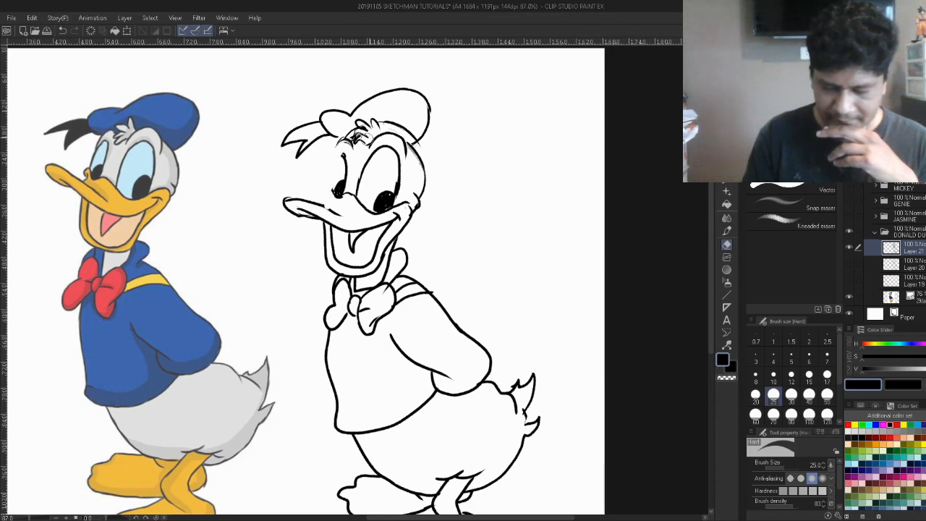
left_click(790, 226)
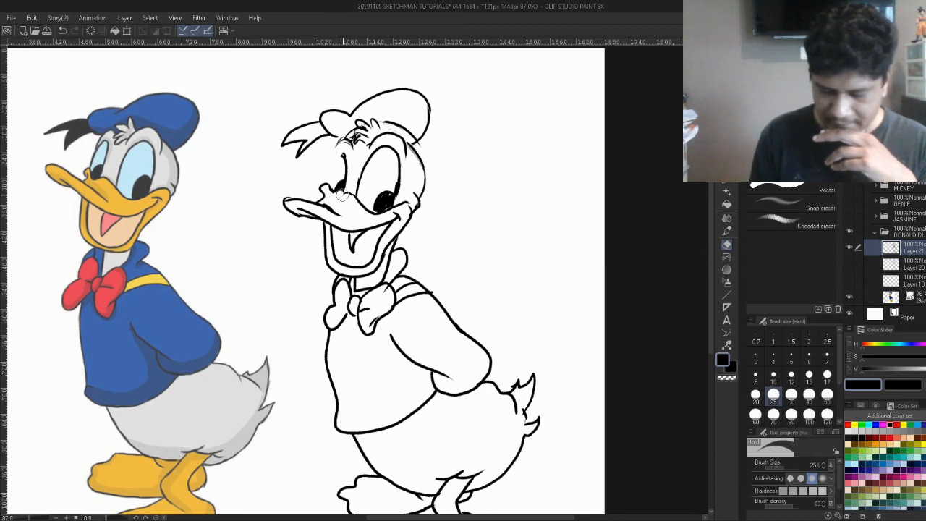
left_click(796, 226)
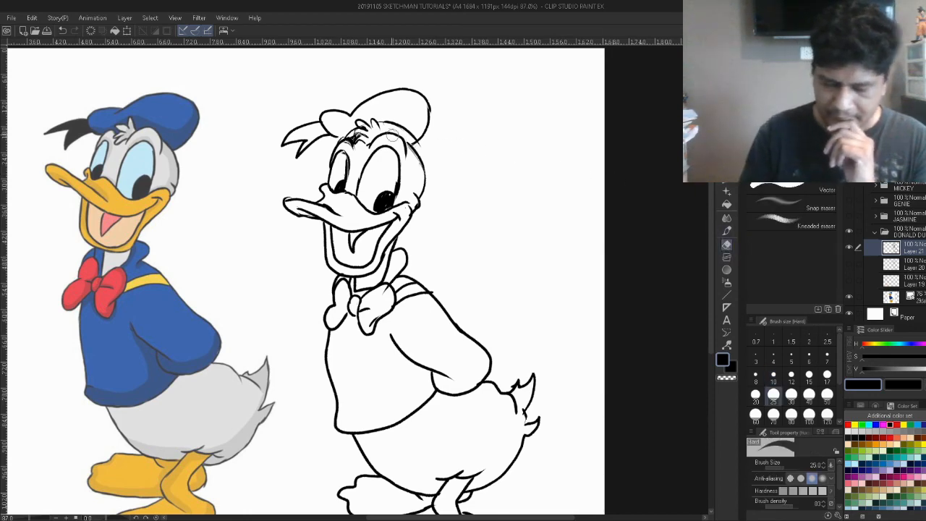
left_click_drag(393, 138, 431, 108)
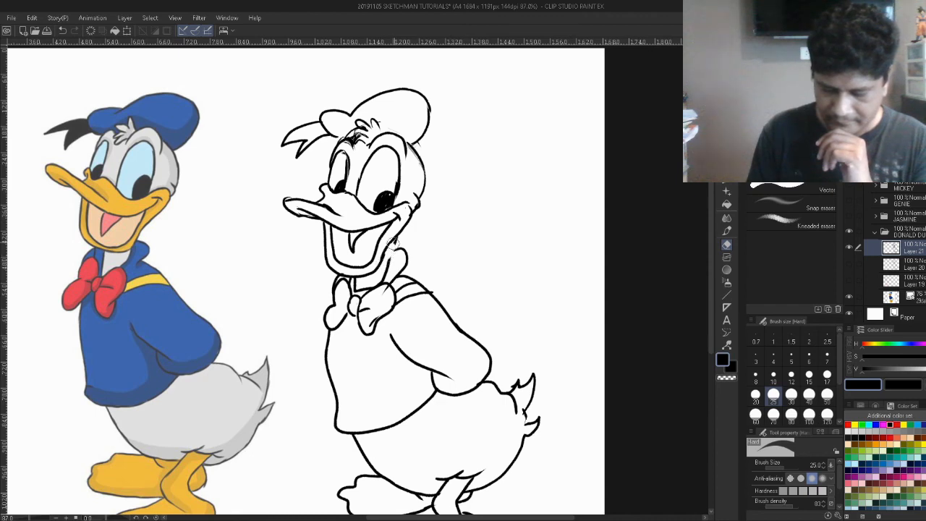
- Switch back to the pen and touch up an ink line on the face
left_click(790, 226)
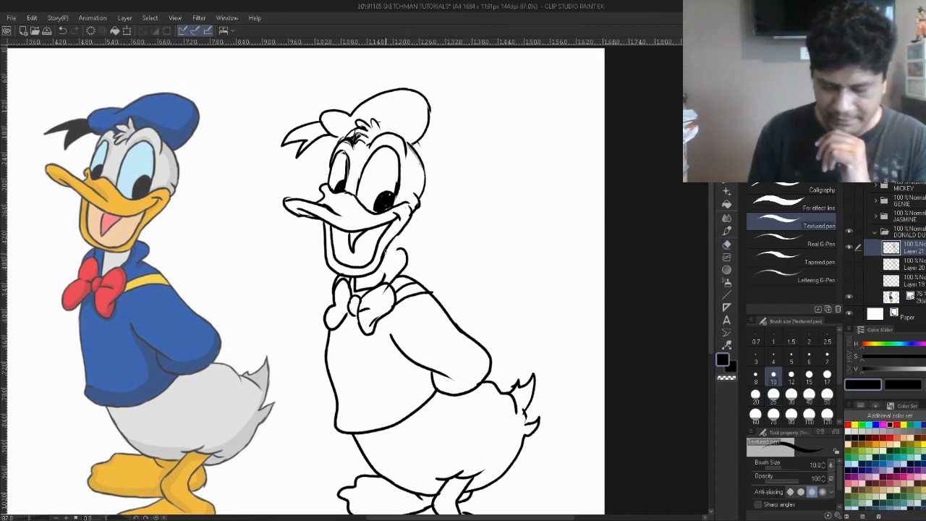
left_click_drag(383, 244, 391, 278)
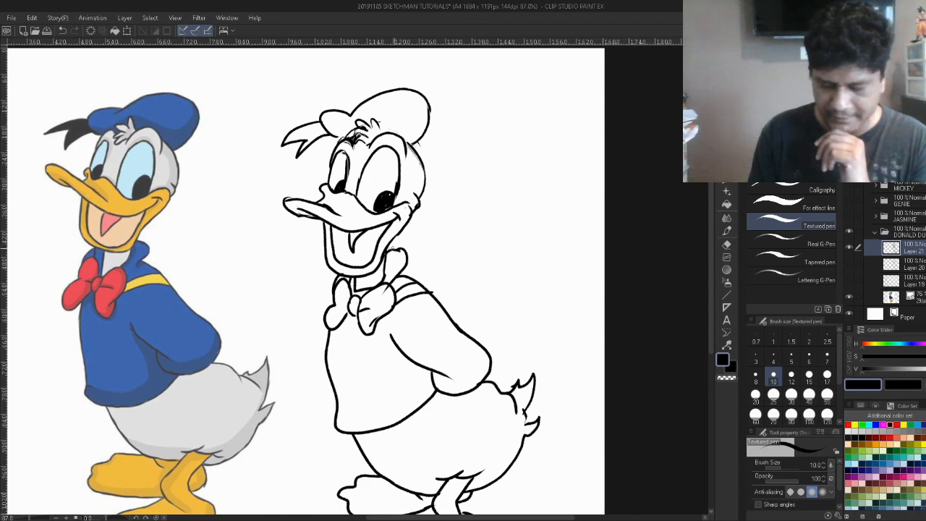